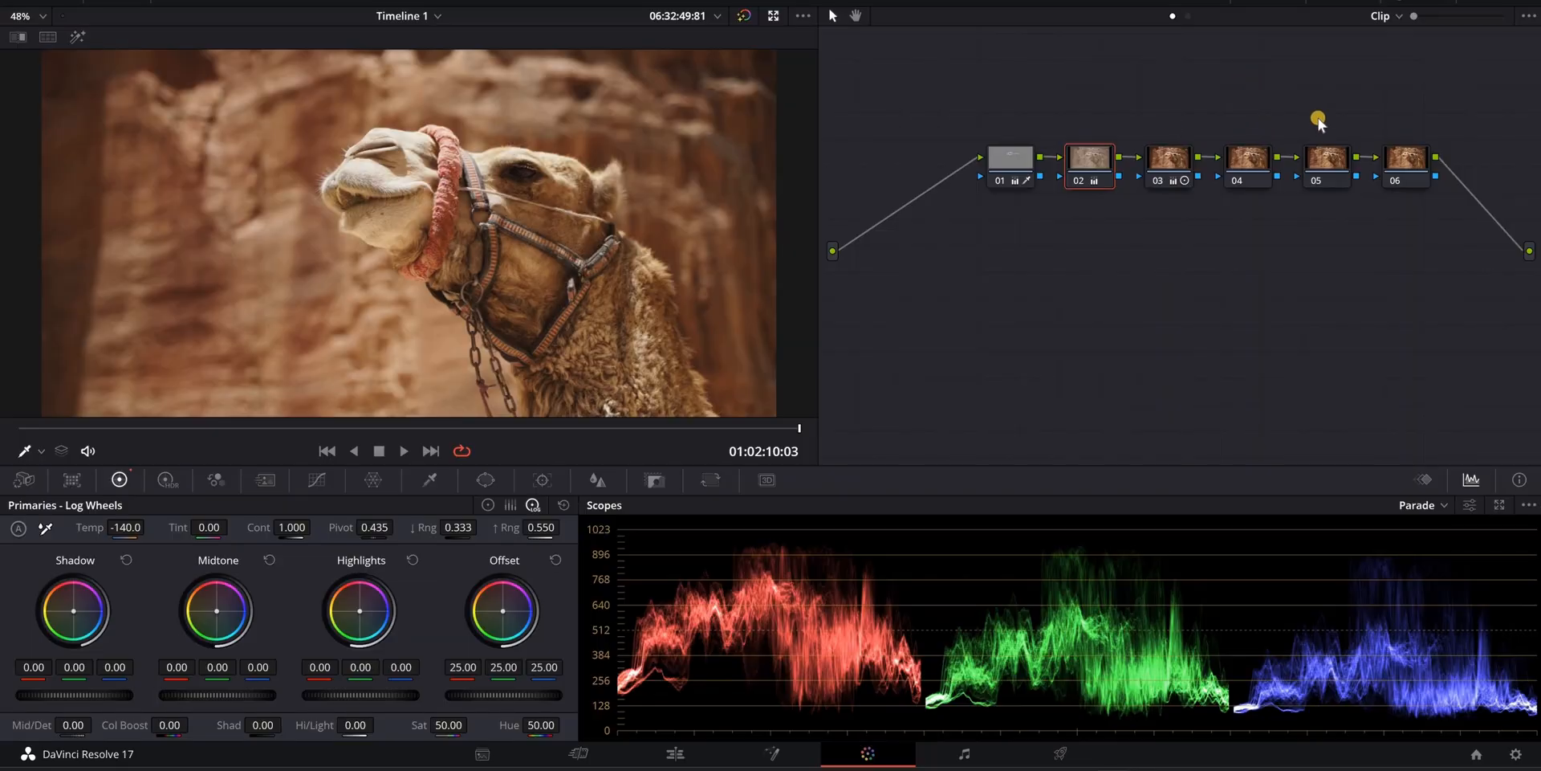
mouse_move(1327, 166)
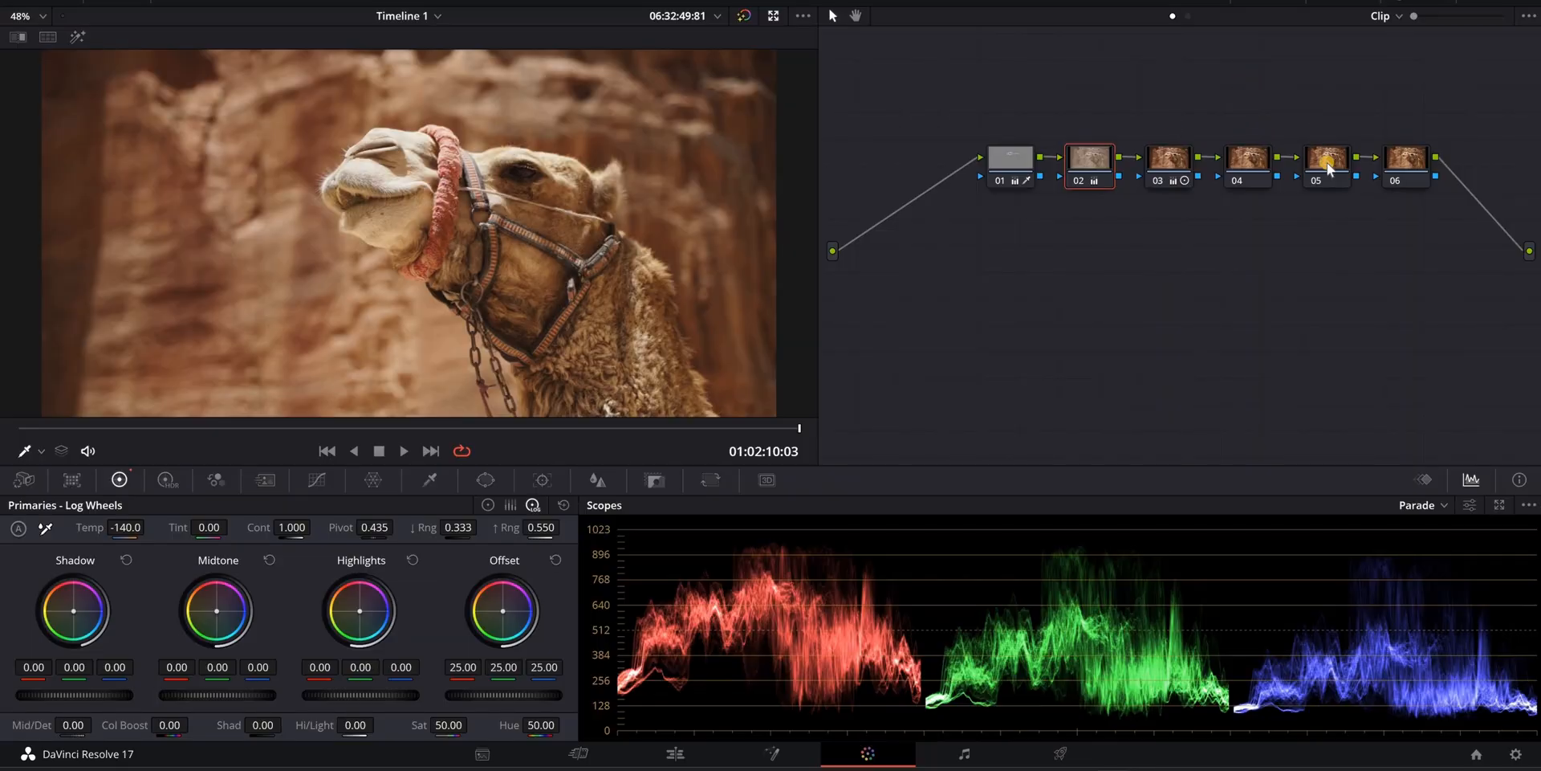
- Select node 05 and switch the Primaries palette to Color Wheels mode
left_click(1325, 157)
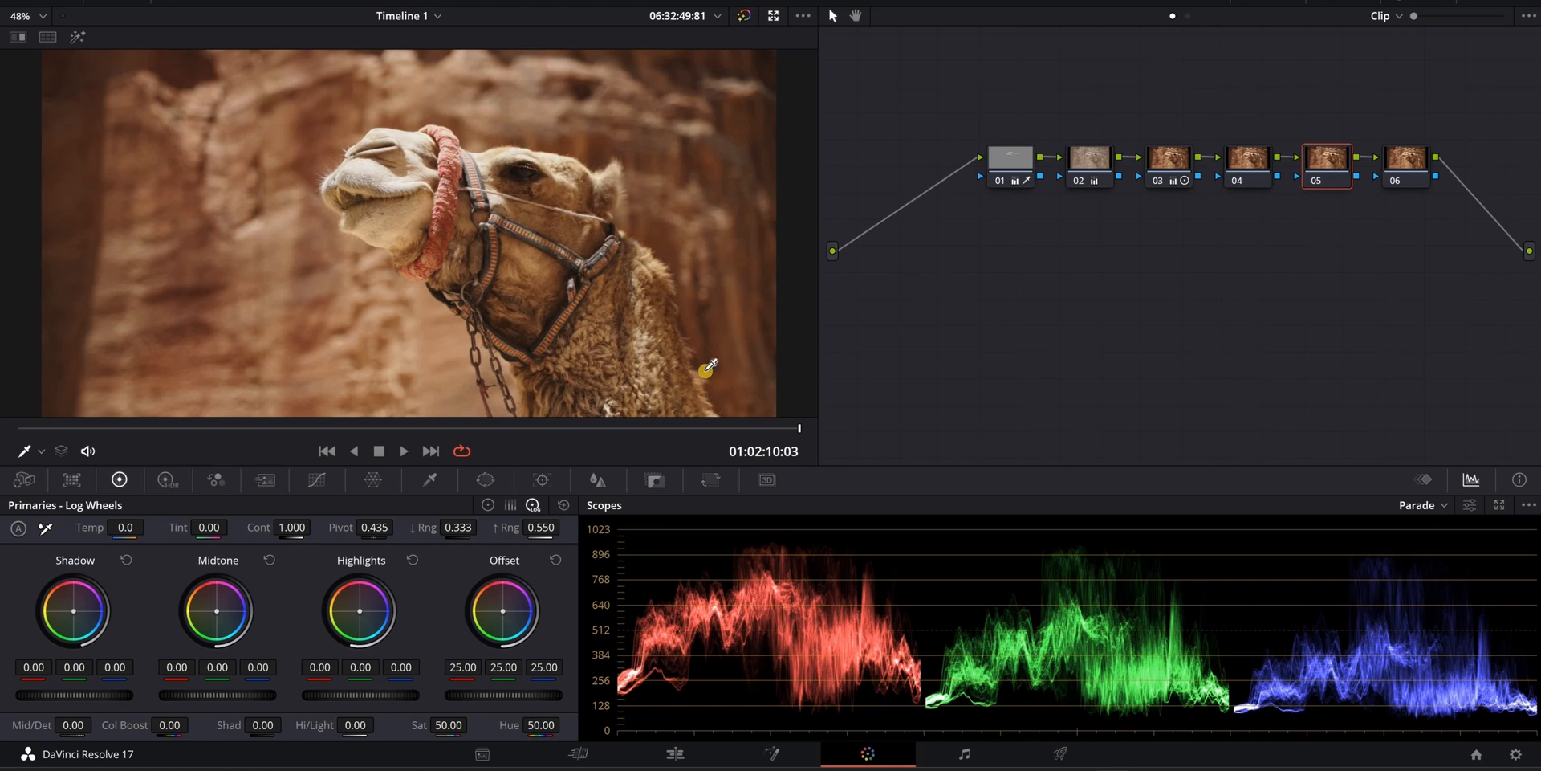
mouse_move(1156, 299)
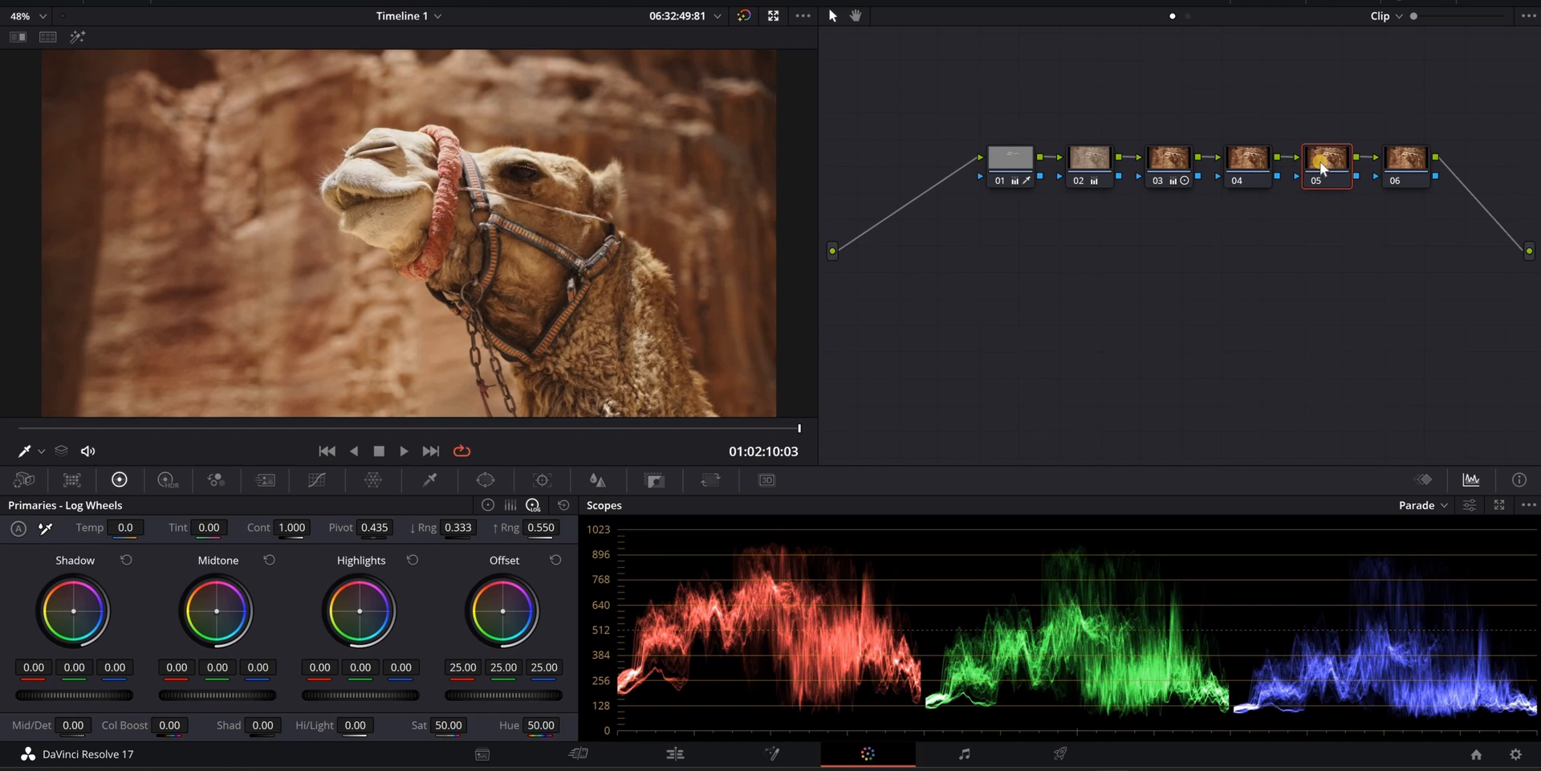
mouse_move(796, 360)
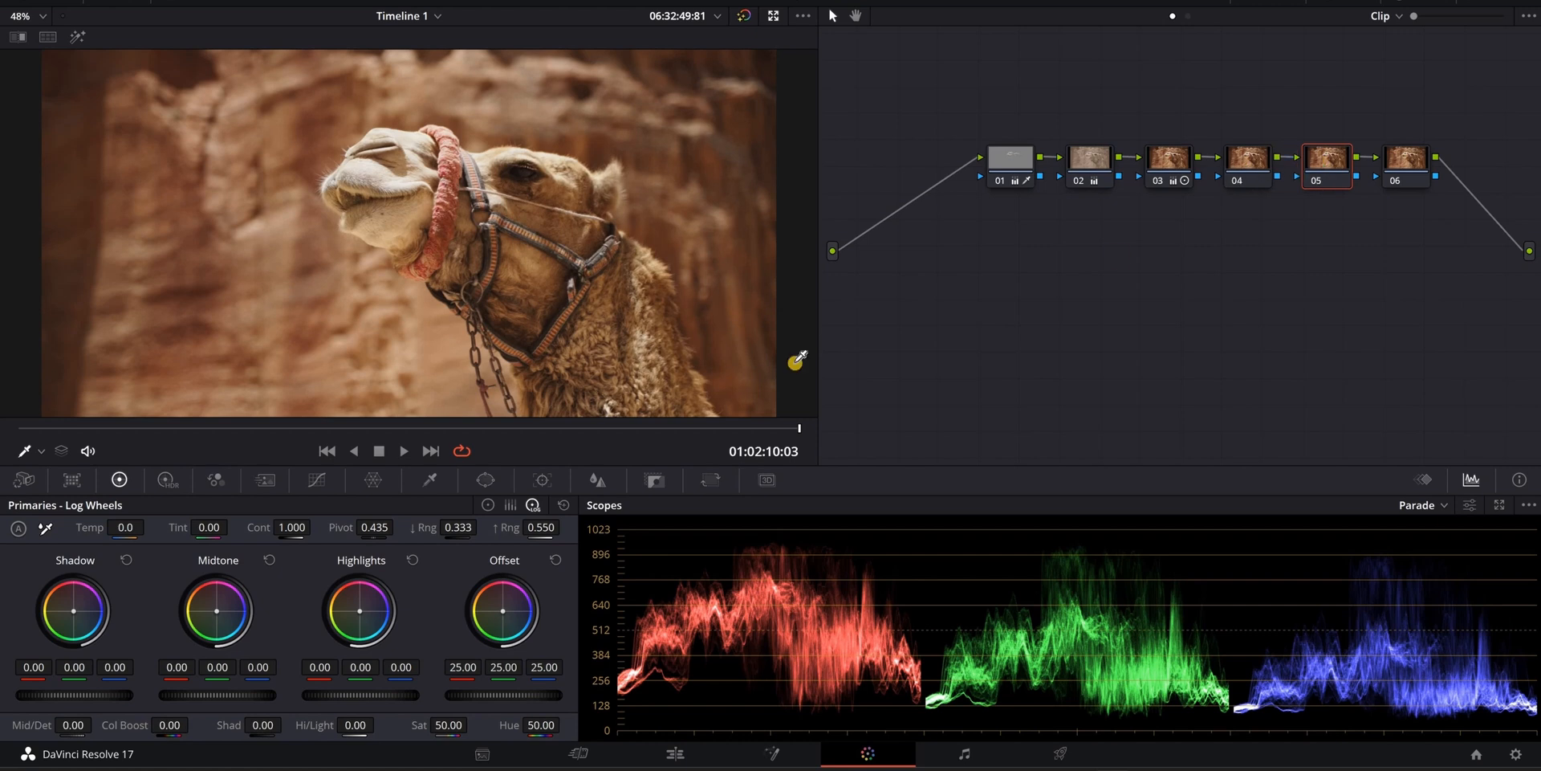
mouse_move(362, 551)
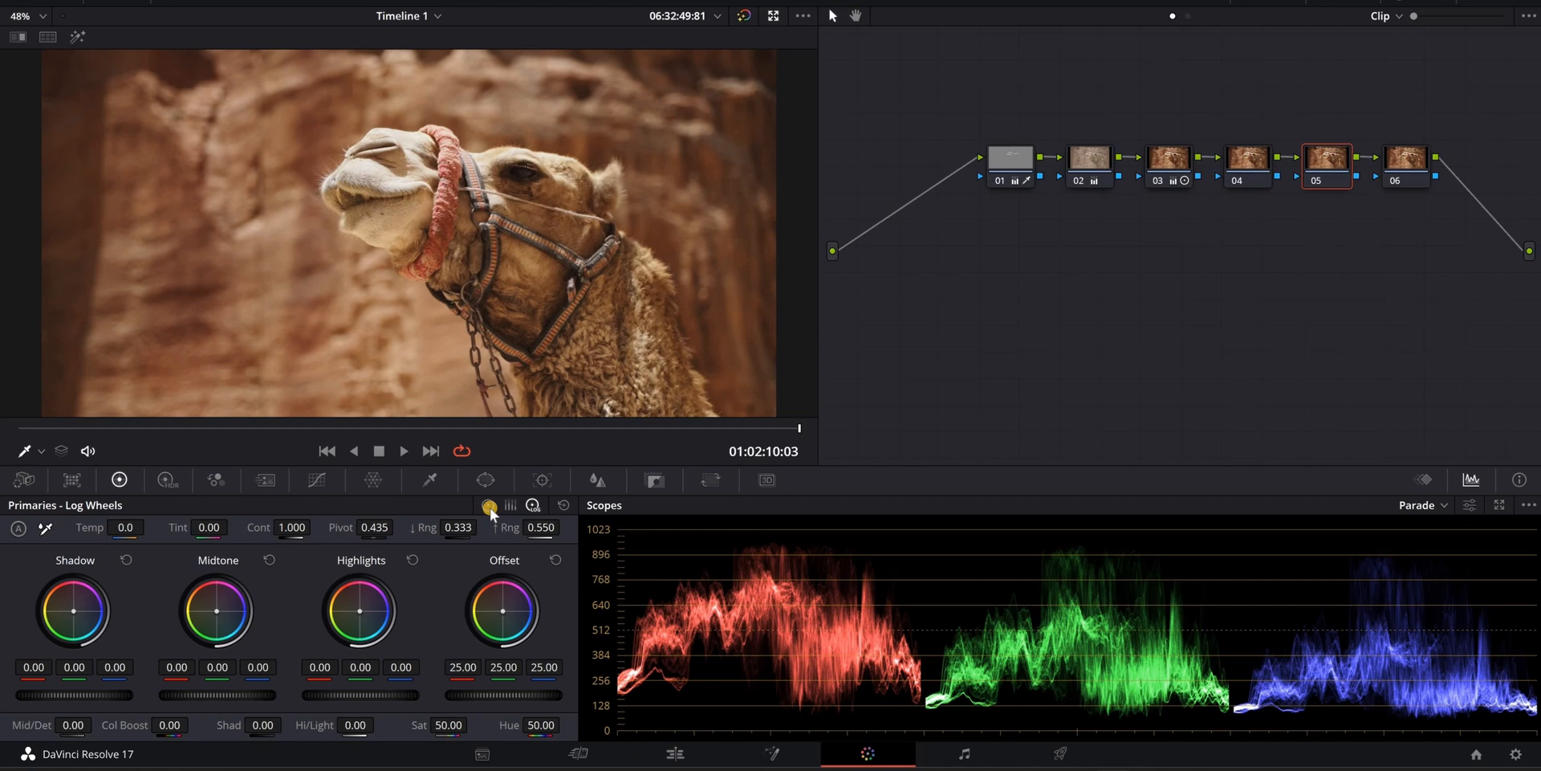
left_click(486, 504)
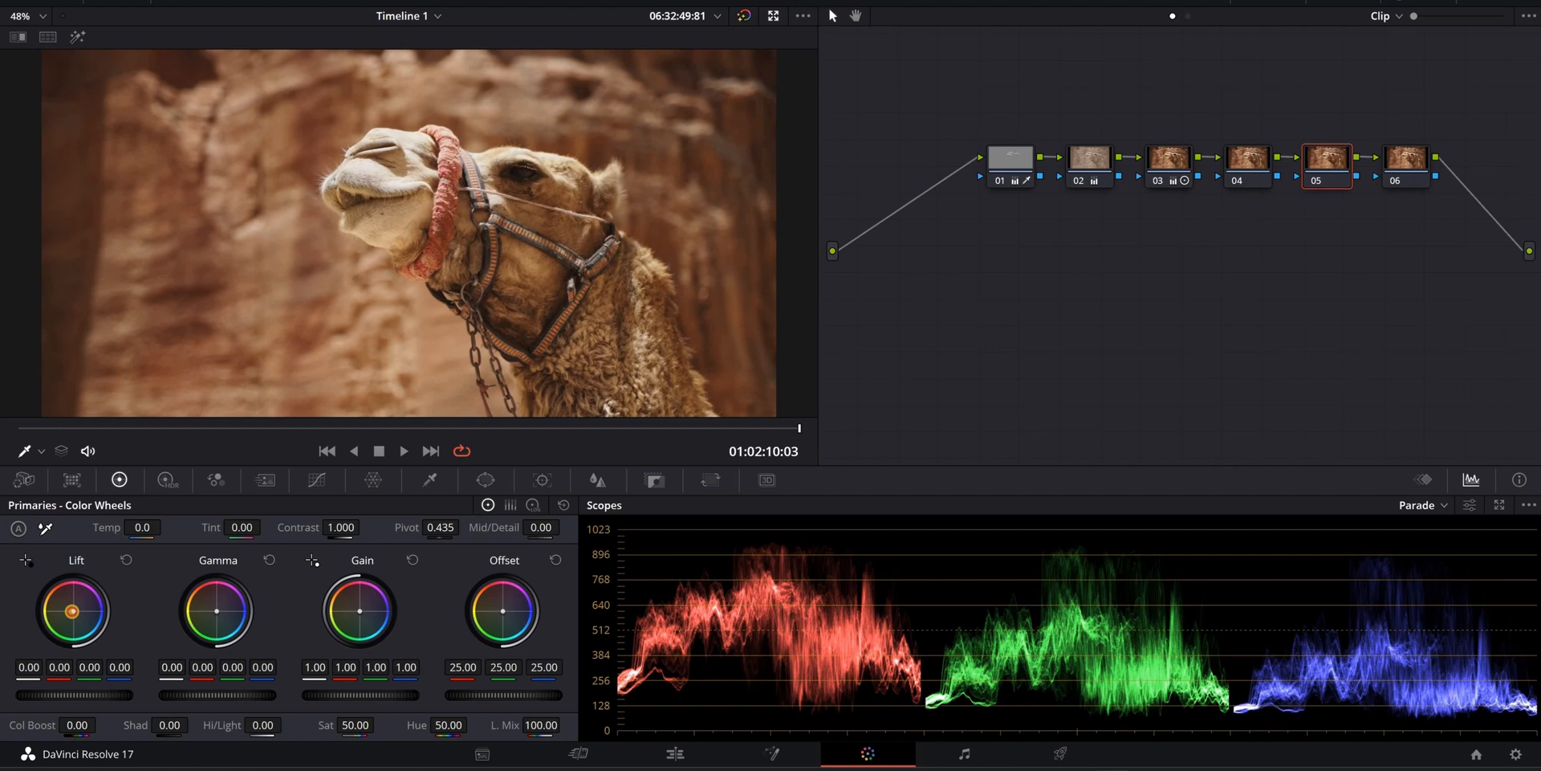
- Tint node 05's Lift wheel toward teal and push its Gamma wheel toward orange
left_click_drag(75, 609, 80, 619)
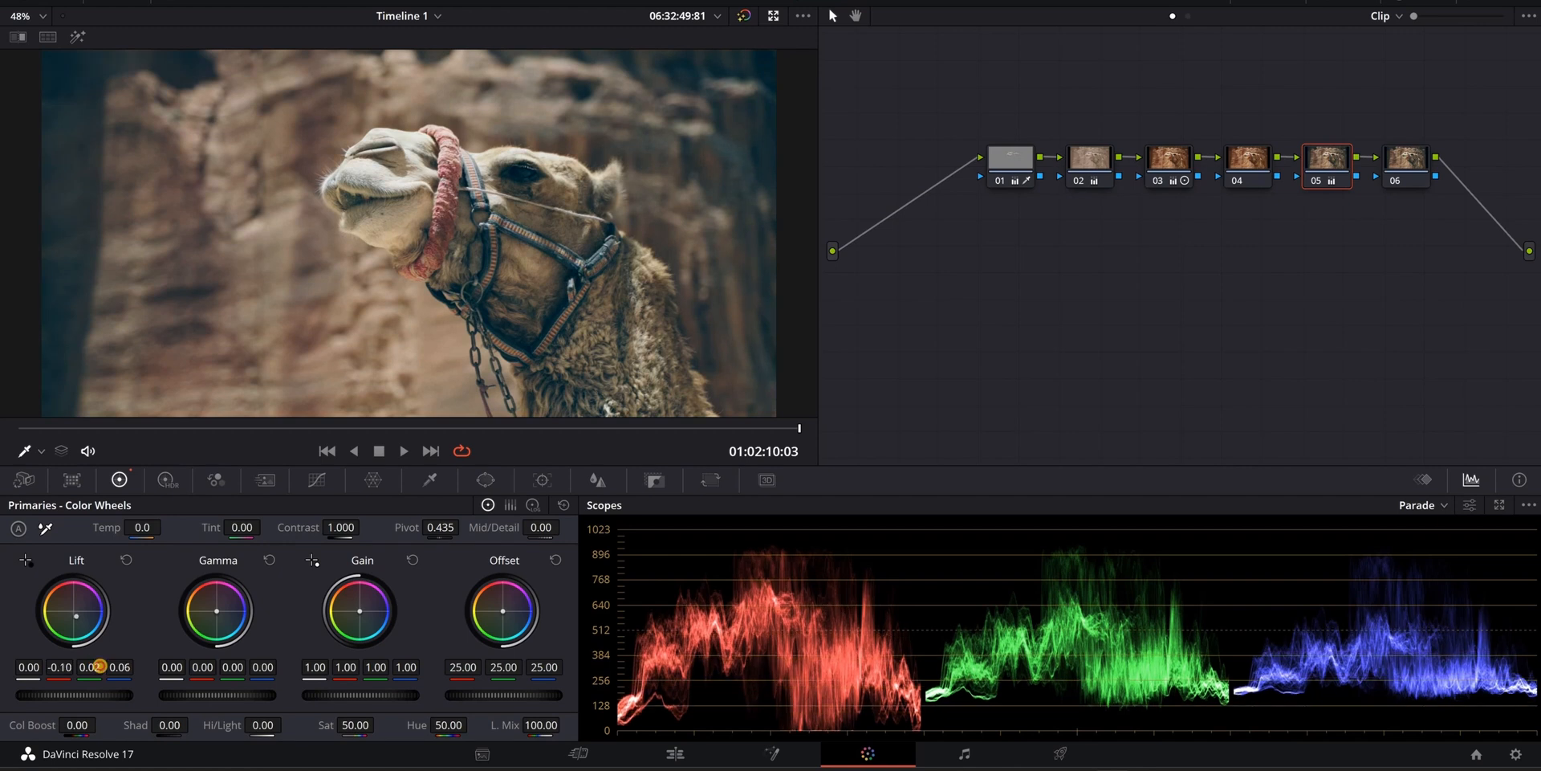
left_click_drag(74, 609, 79, 605)
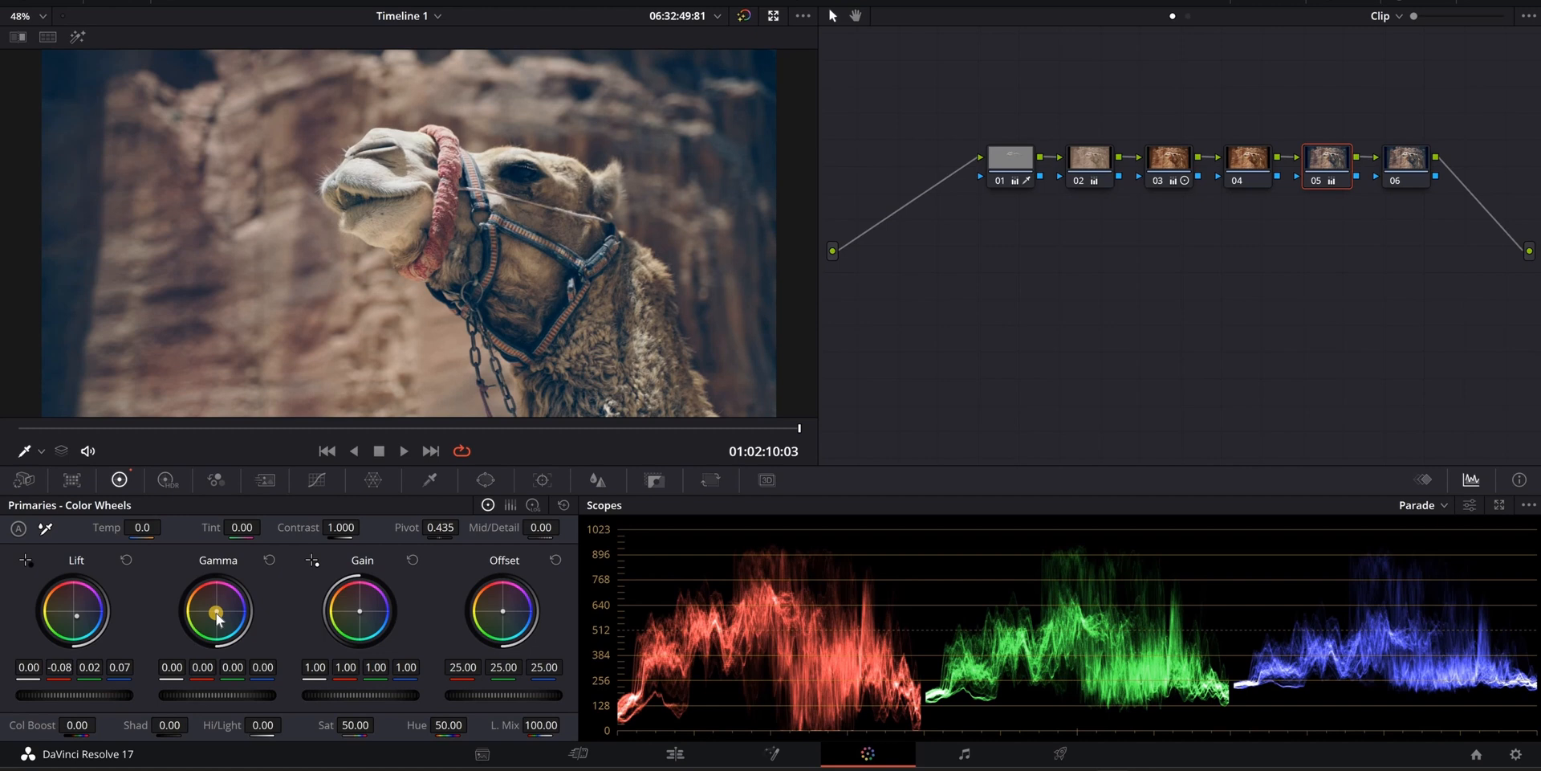
left_click_drag(218, 611, 214, 608)
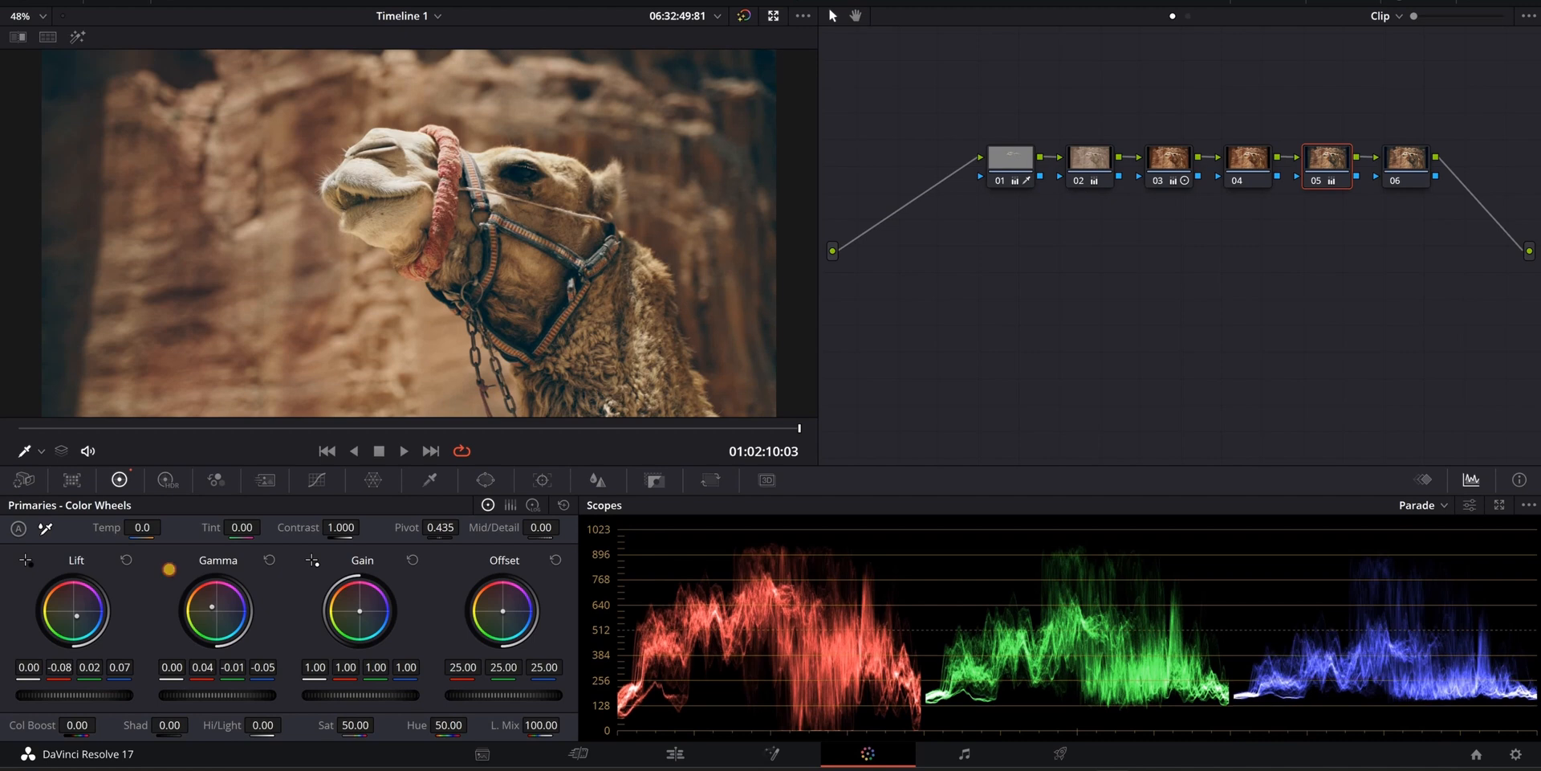
mouse_move(1269, 249)
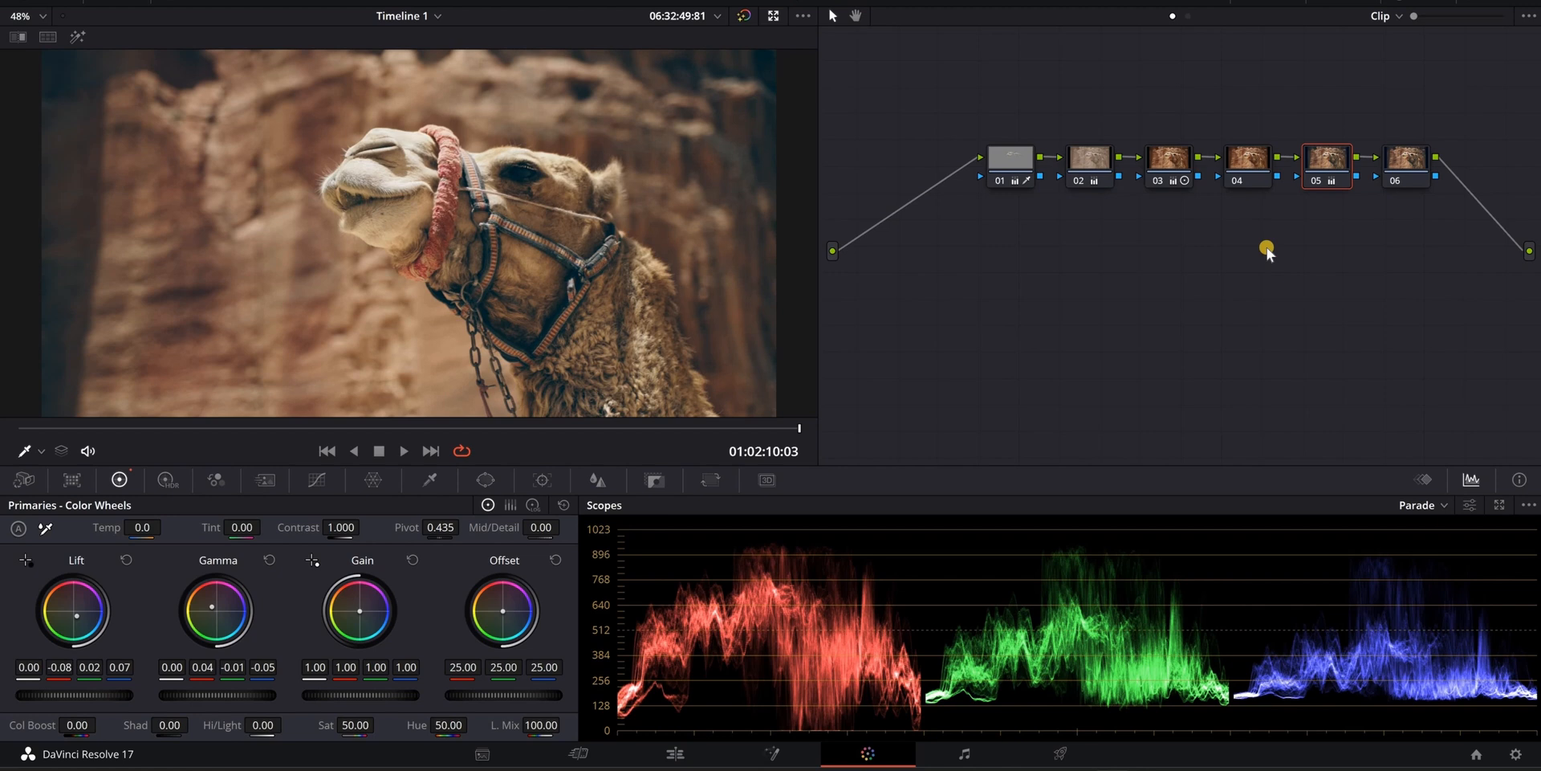
mouse_move(1226, 188)
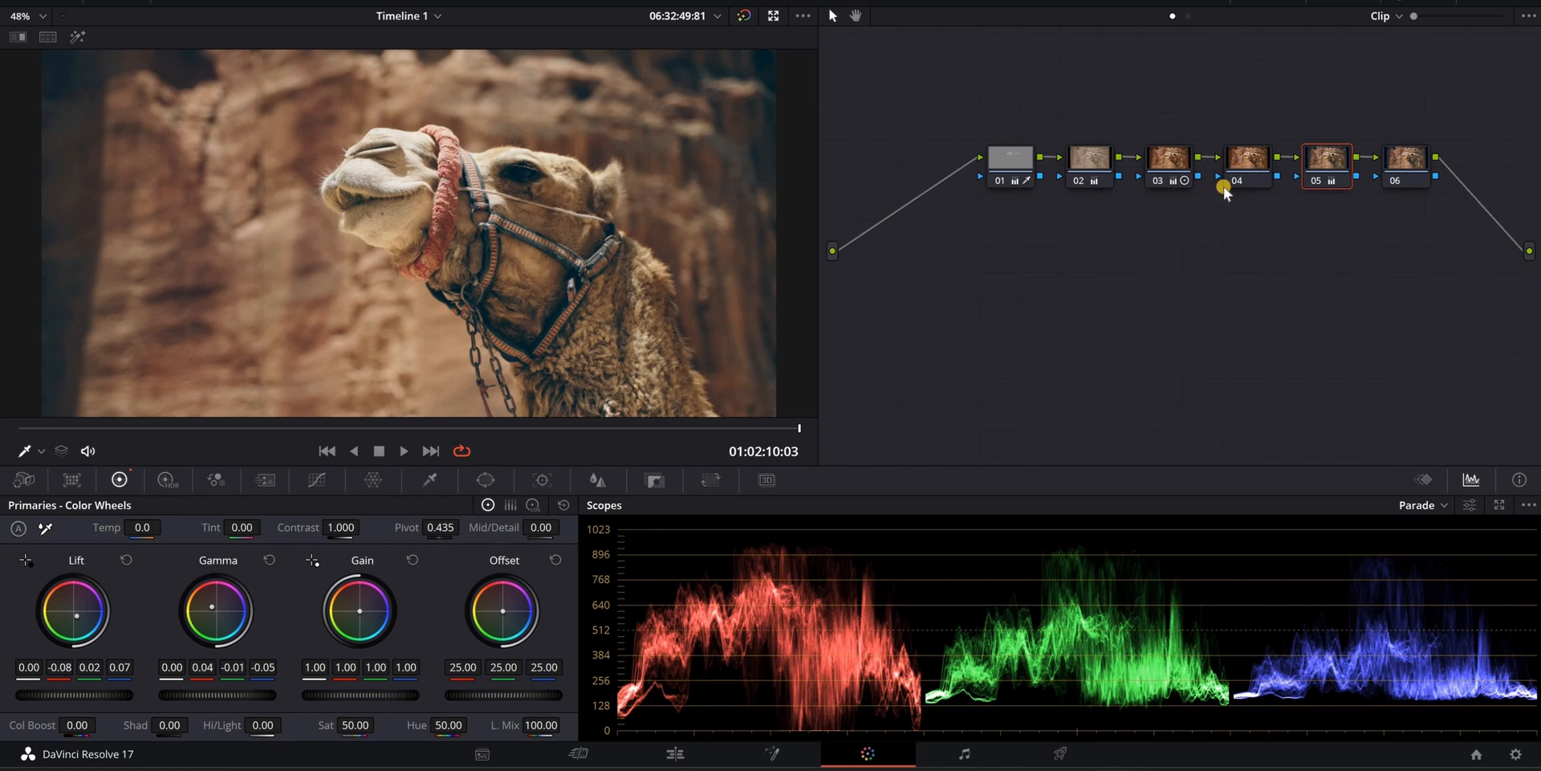
- Select node 04 and, in Log Wheels, push the Shadow wheel toward red
left_click(1245, 157)
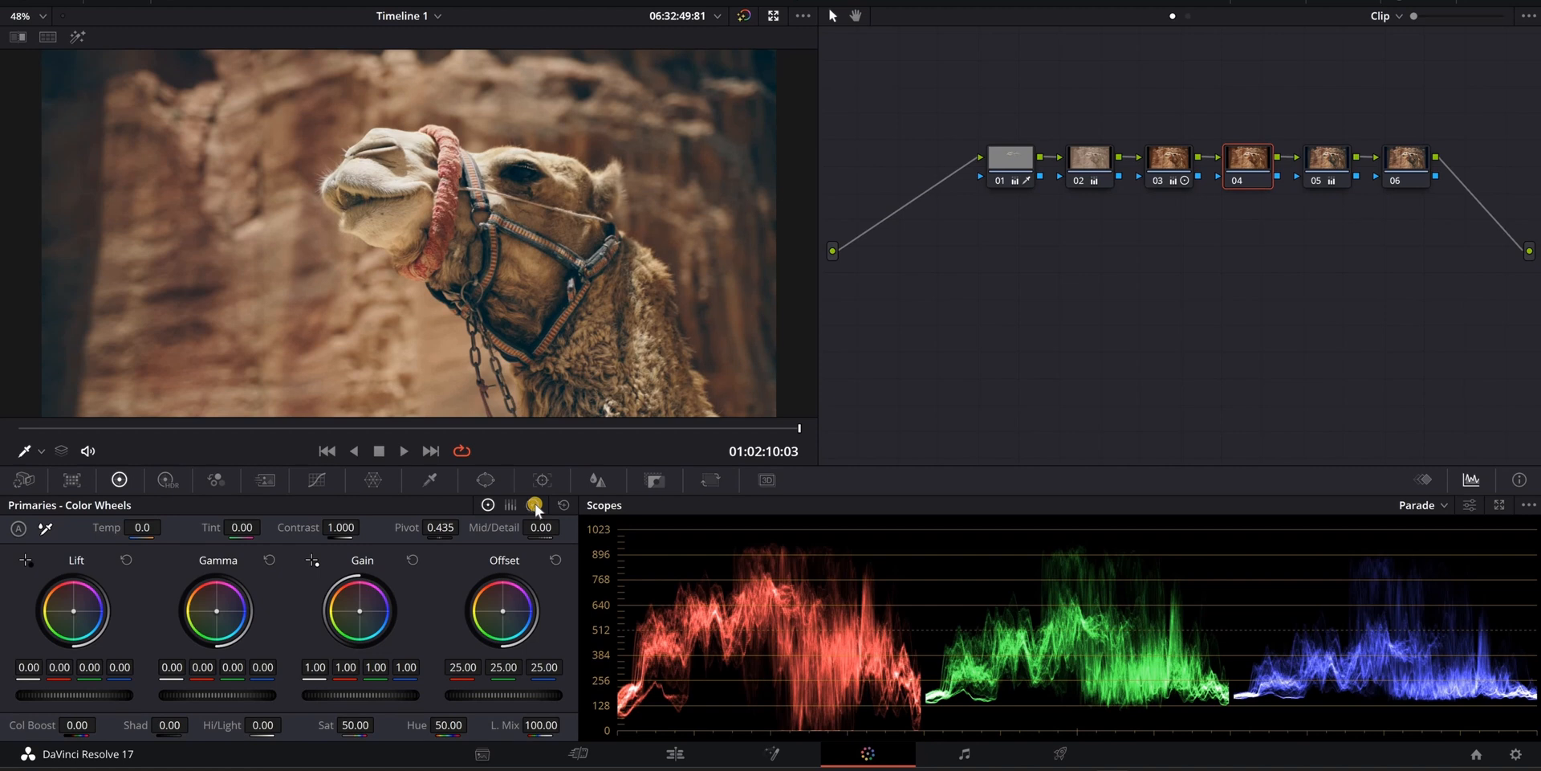
left_click(534, 504)
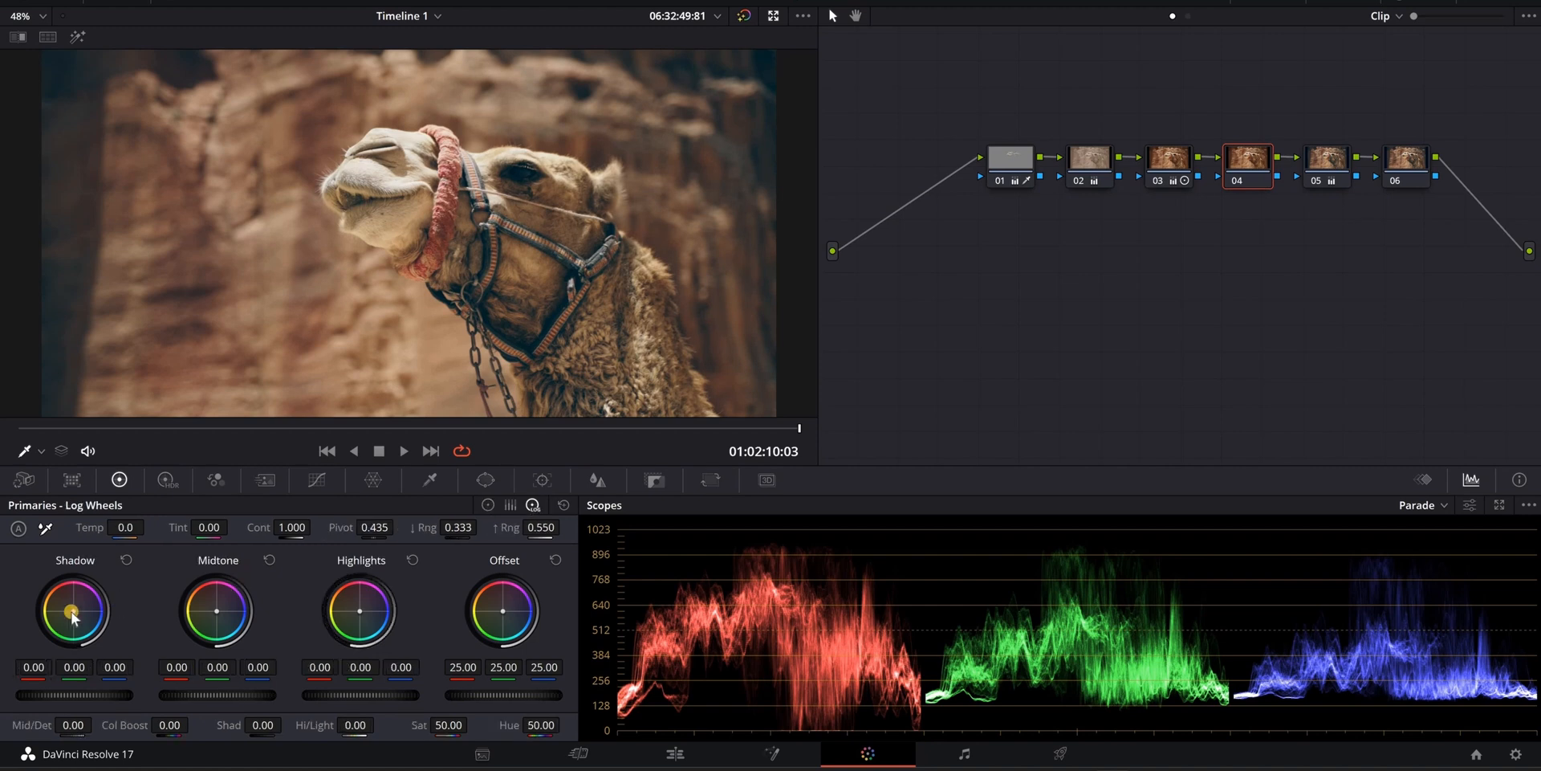
left_click_drag(71, 614, 88, 586)
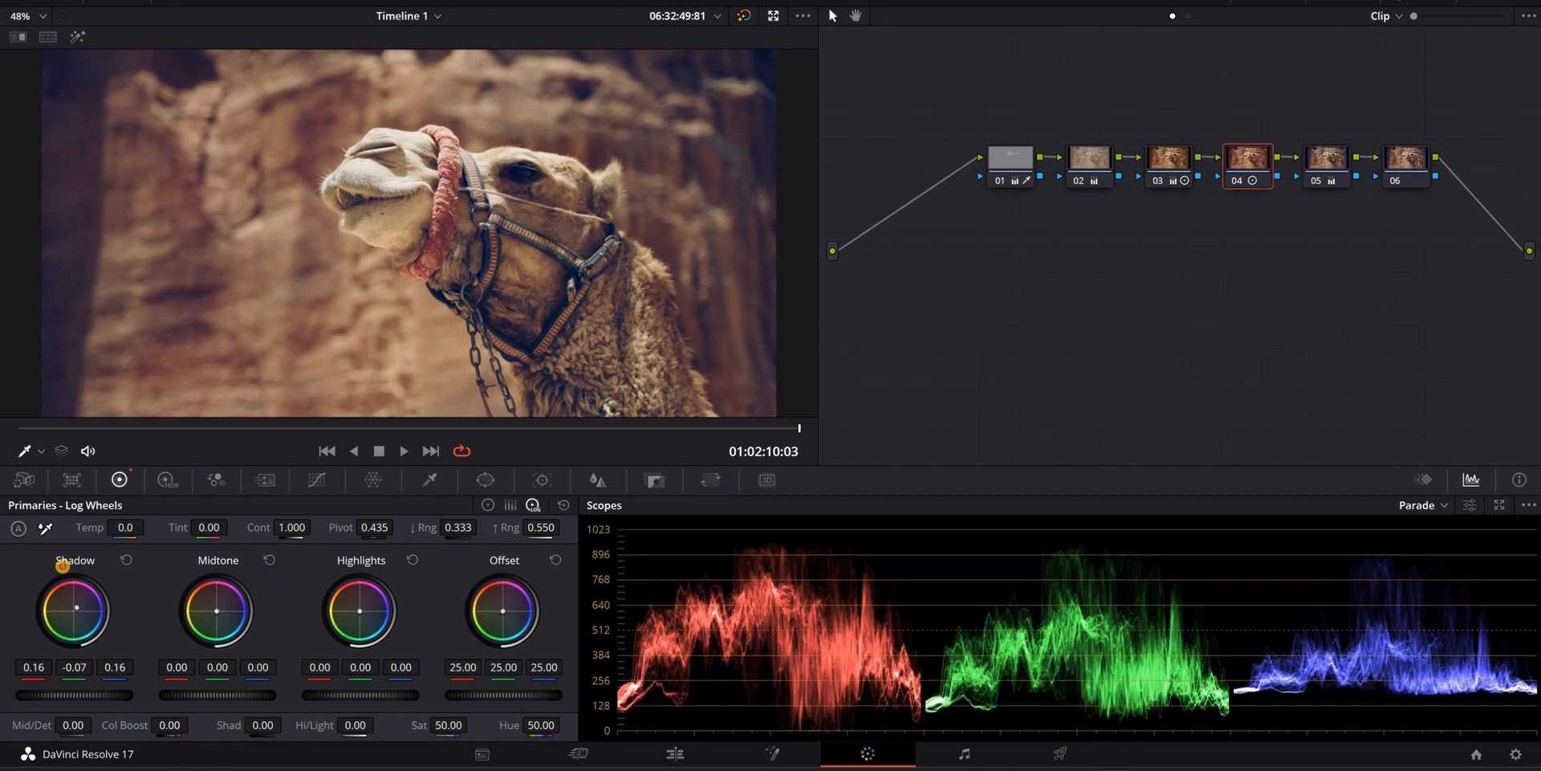
left_click_drag(72, 609, 78, 614)
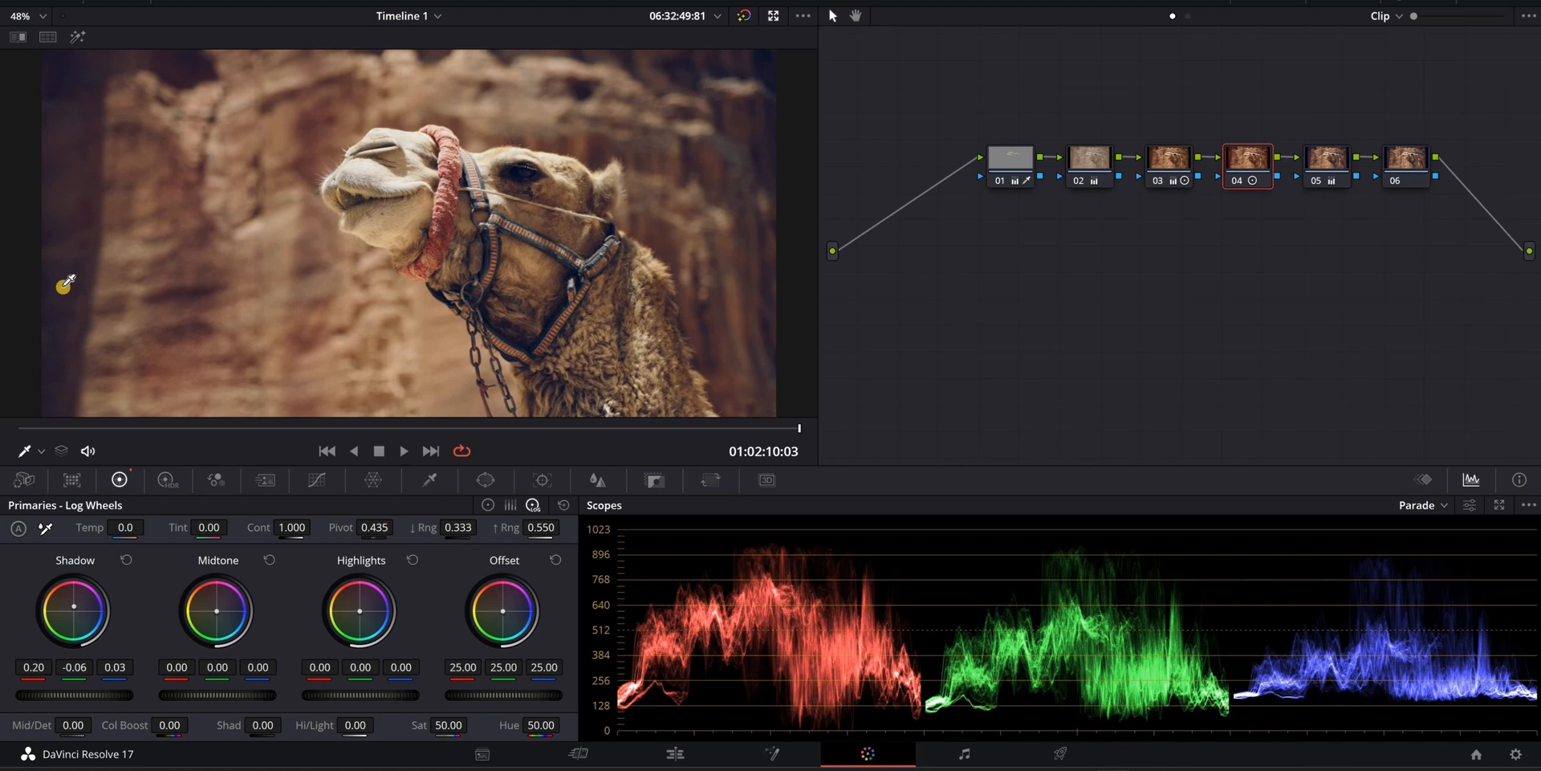
mouse_move(71, 264)
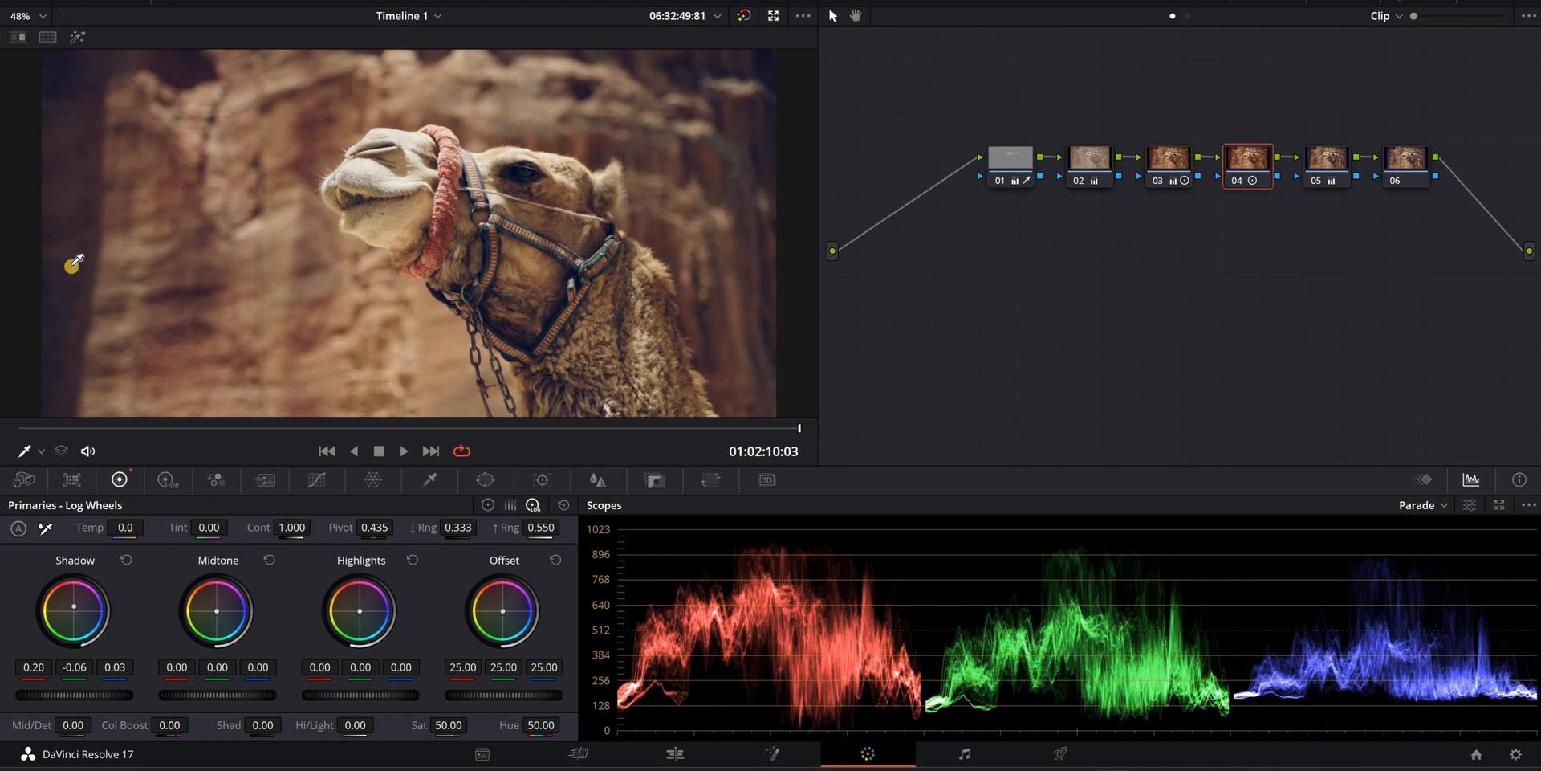
mouse_move(93, 570)
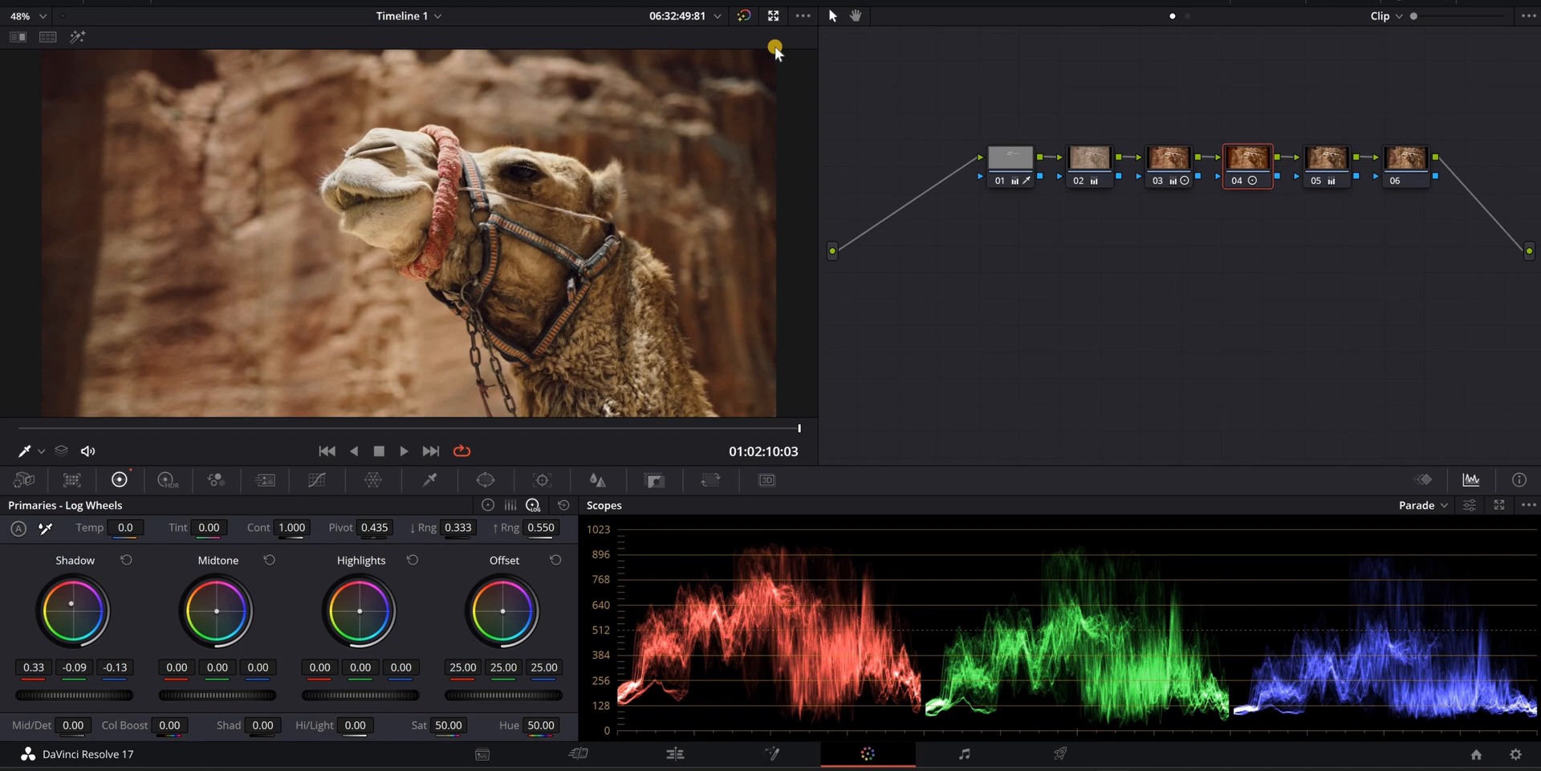
mouse_move(978, 137)
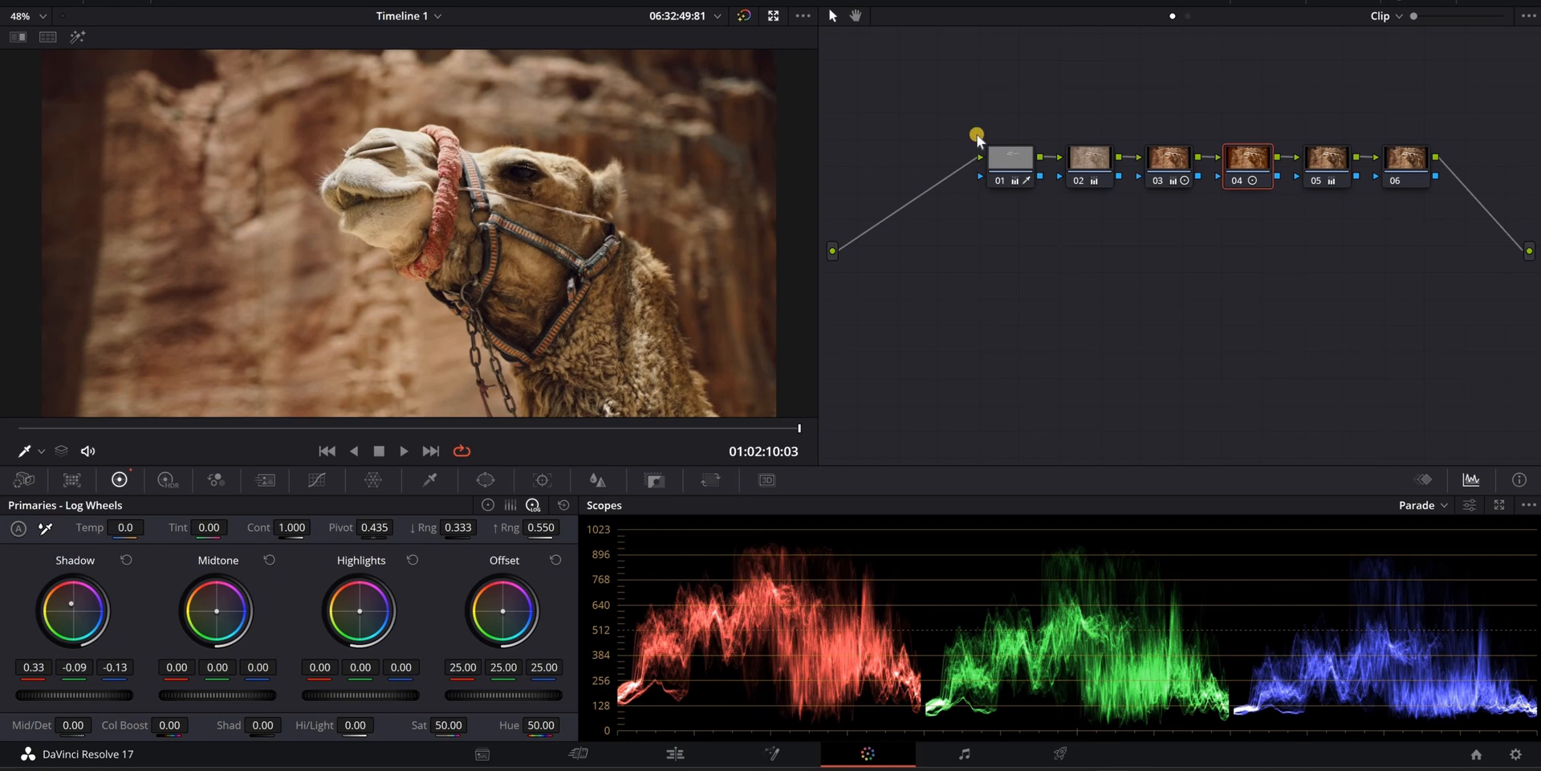